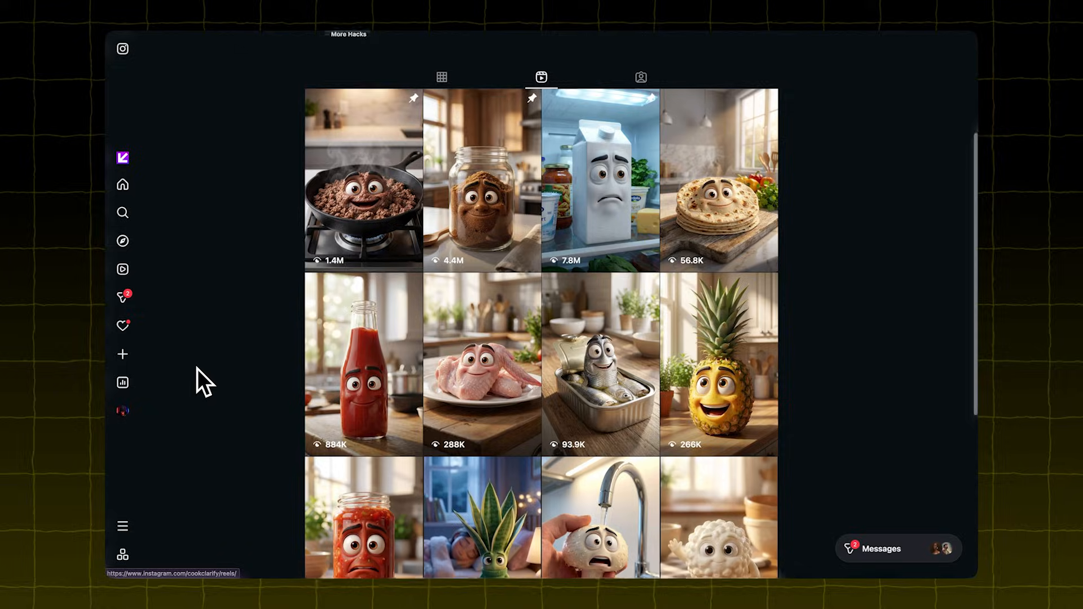
# Scroll the Instagram reels grid of talking food characters for reference
pyautogui.scroll(-3)
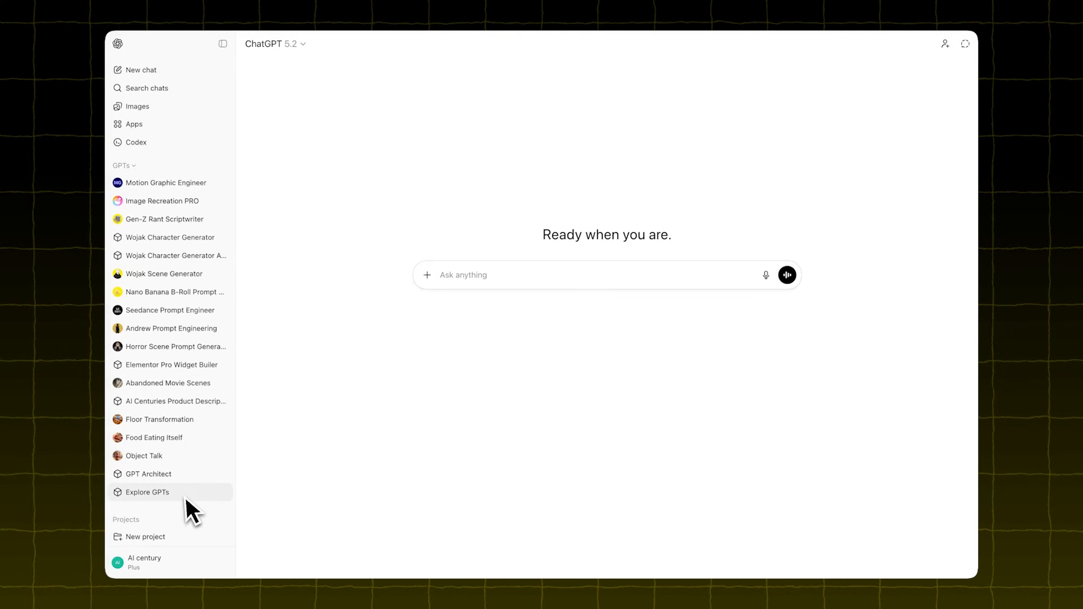
# Start a chat with the Object Talk GPT from Explore GPTs and request a Phone character
pyautogui.click(147, 492)
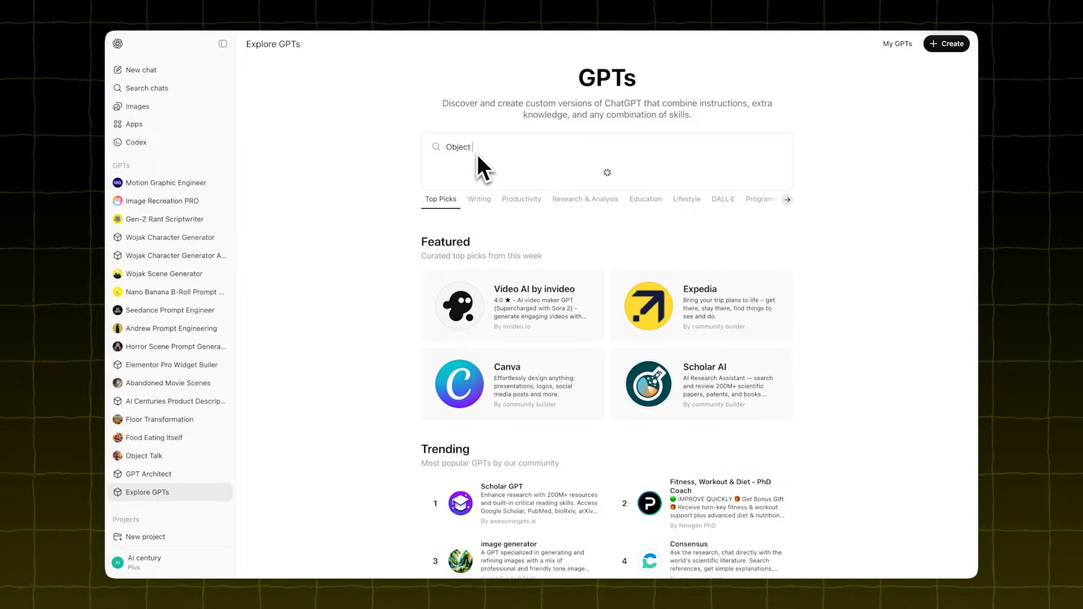
pyautogui.click(143, 454)
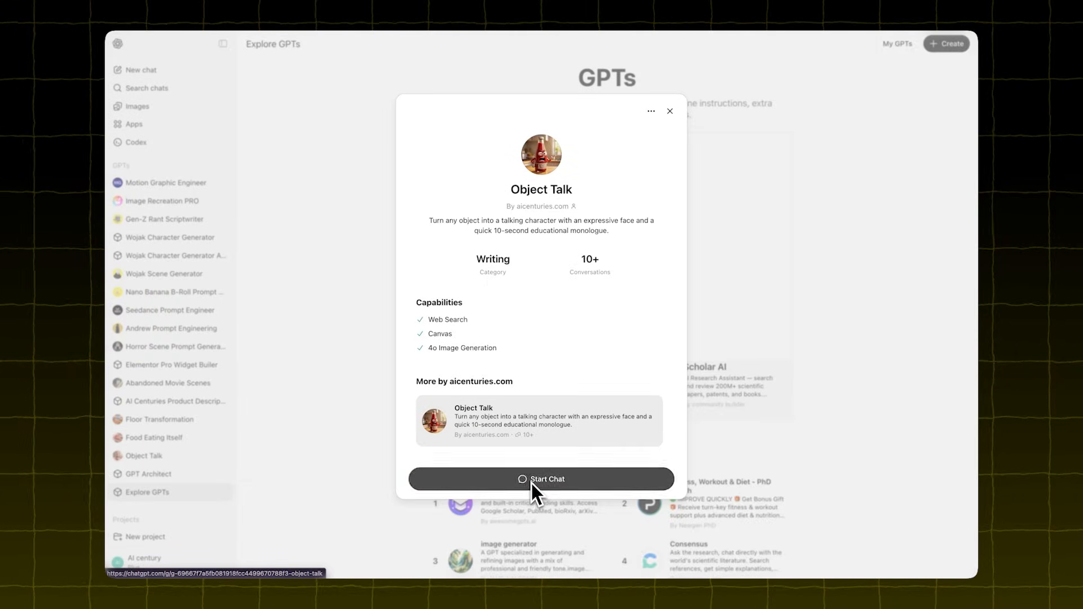
pyautogui.click(541, 478)
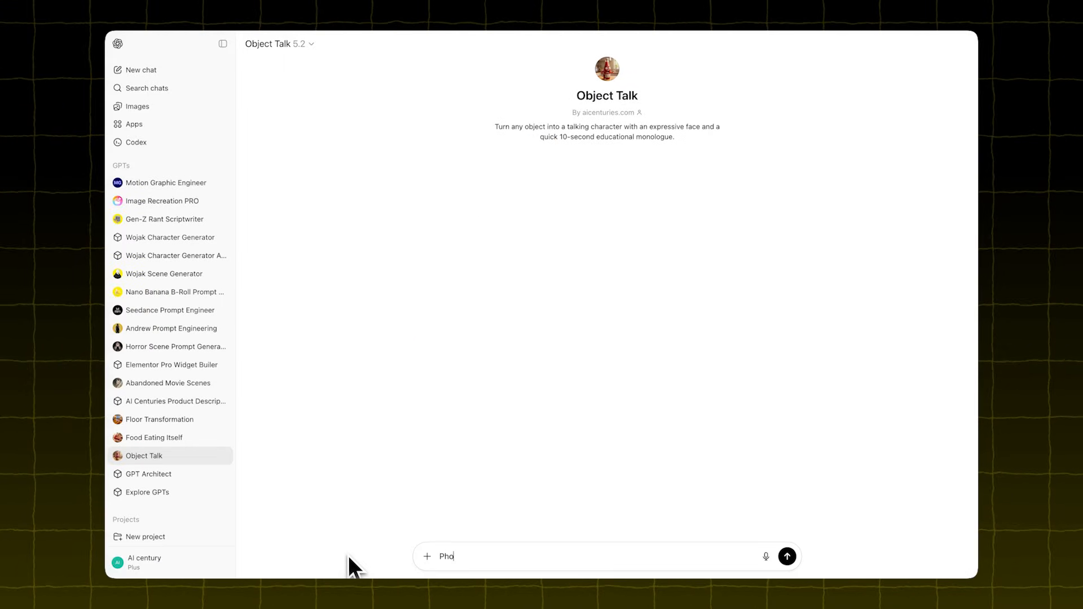
pyautogui.write('ne')
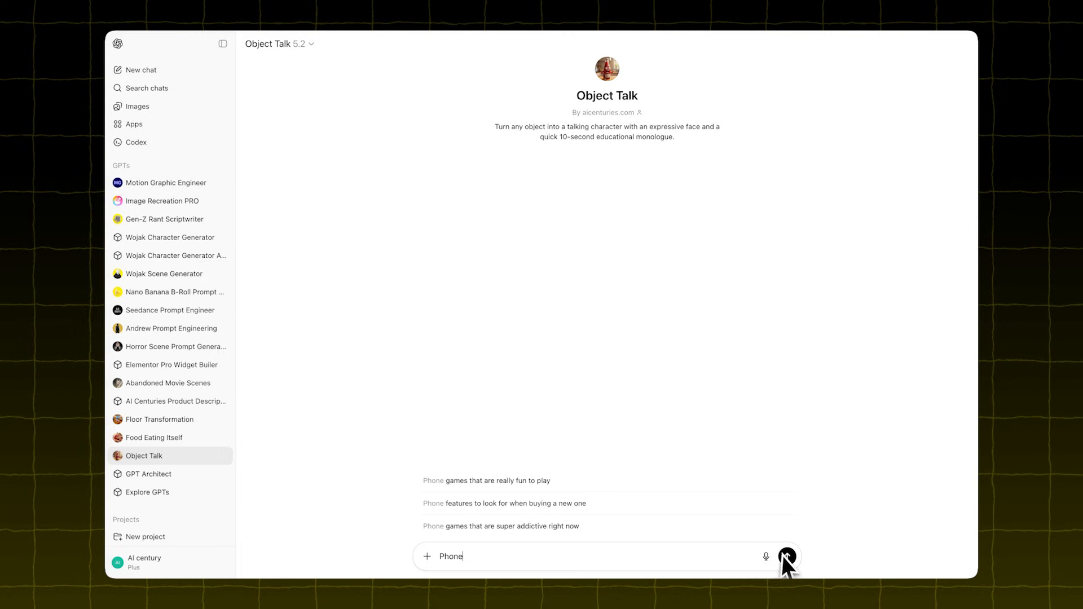
pyautogui.click(787, 556)
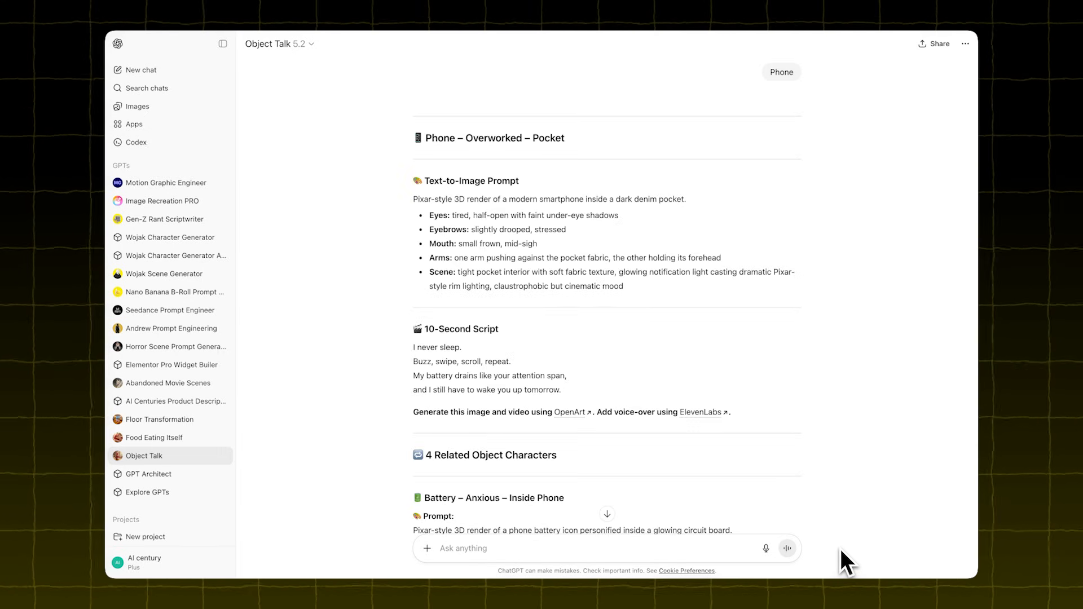
# Read through the Phone character prompts and scripts, locating the Overworked Pocket phone image prompt
pyautogui.scroll(-3)
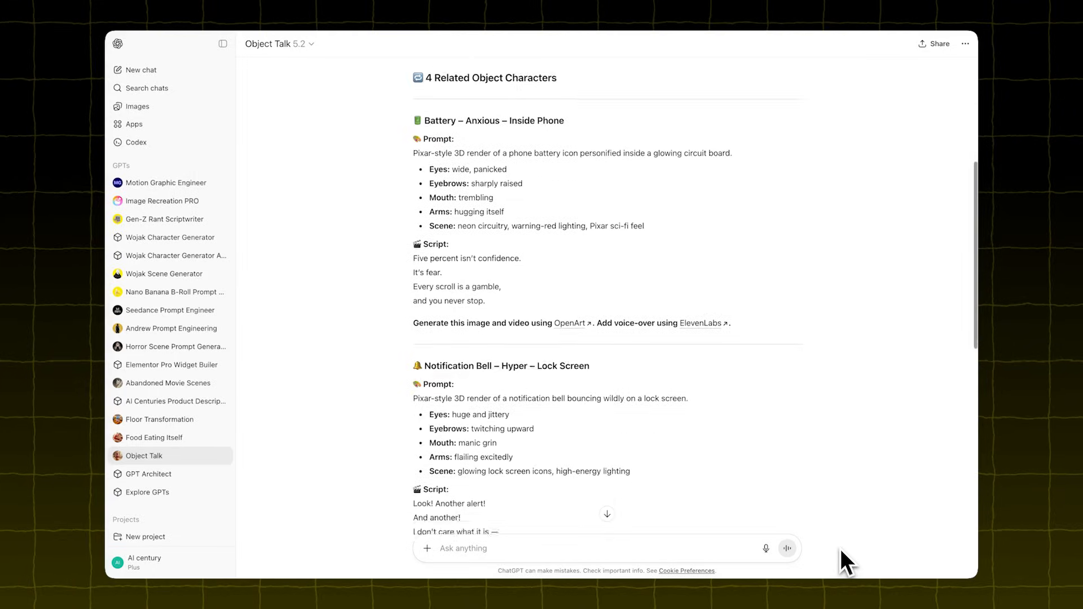
pyautogui.scroll(-3)
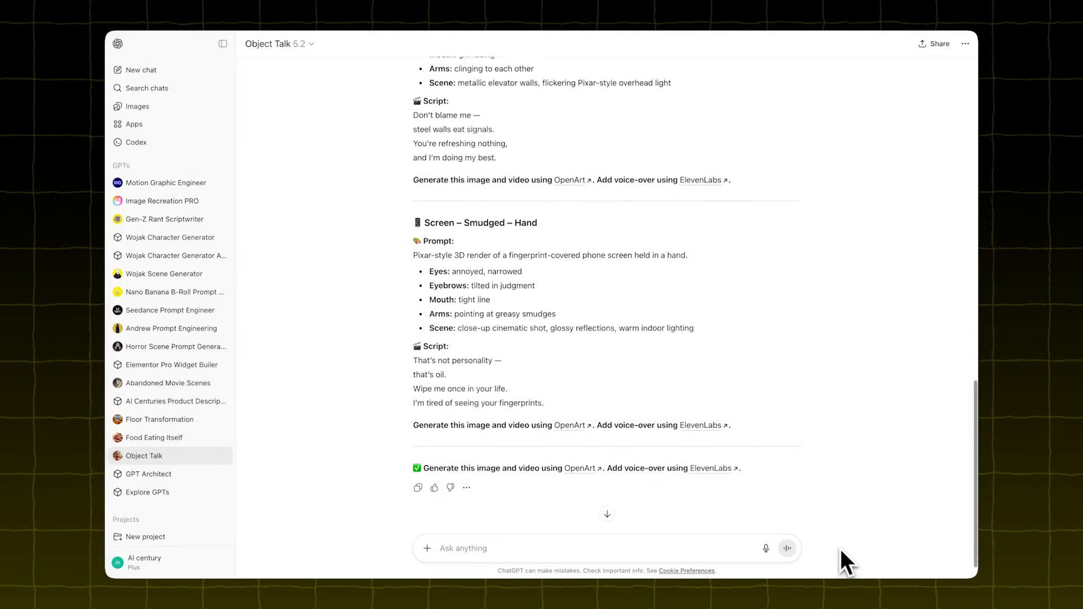
pyautogui.scroll(3)
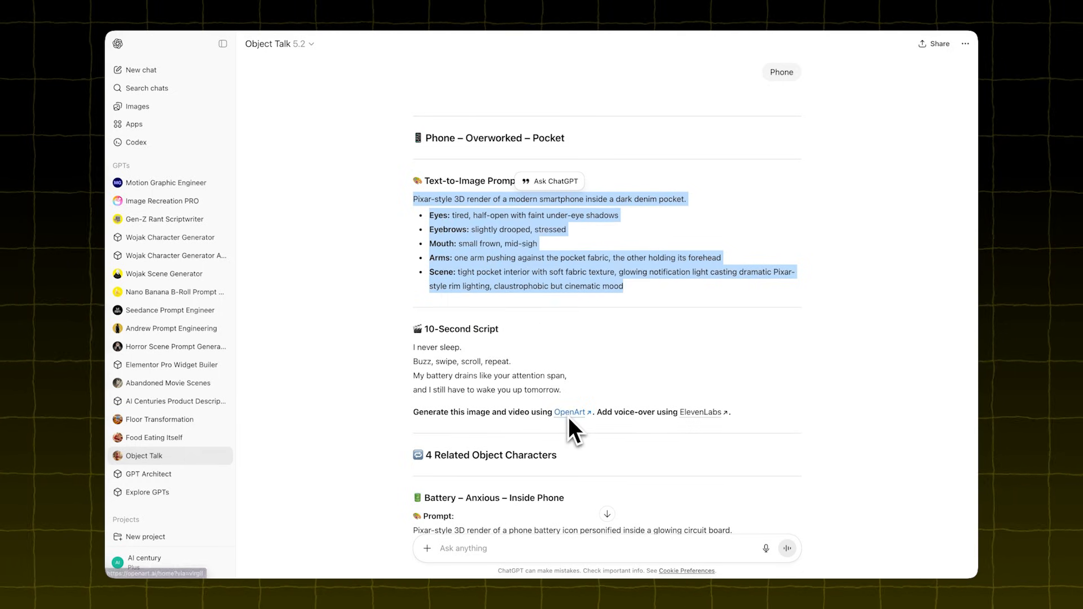
pyautogui.scroll(-3)
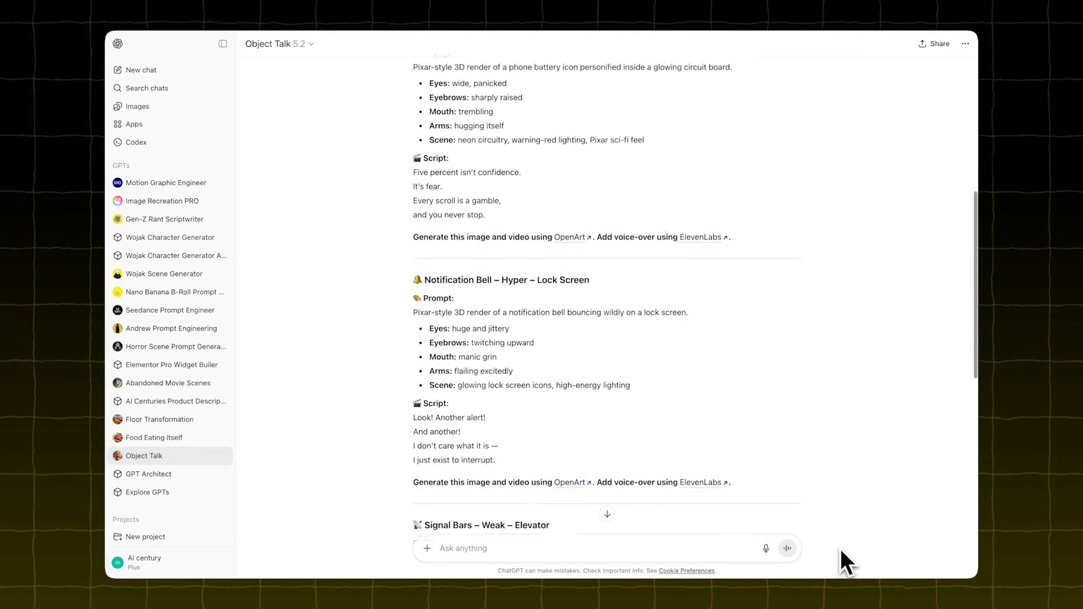
pyautogui.scroll(-3)
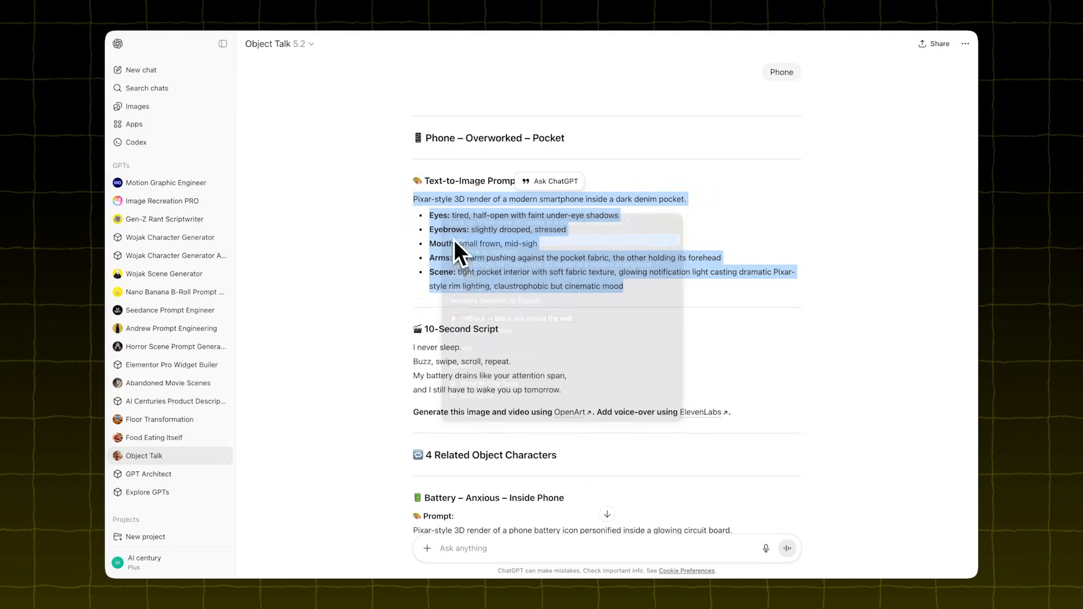
pyautogui.moveTo(572, 426)
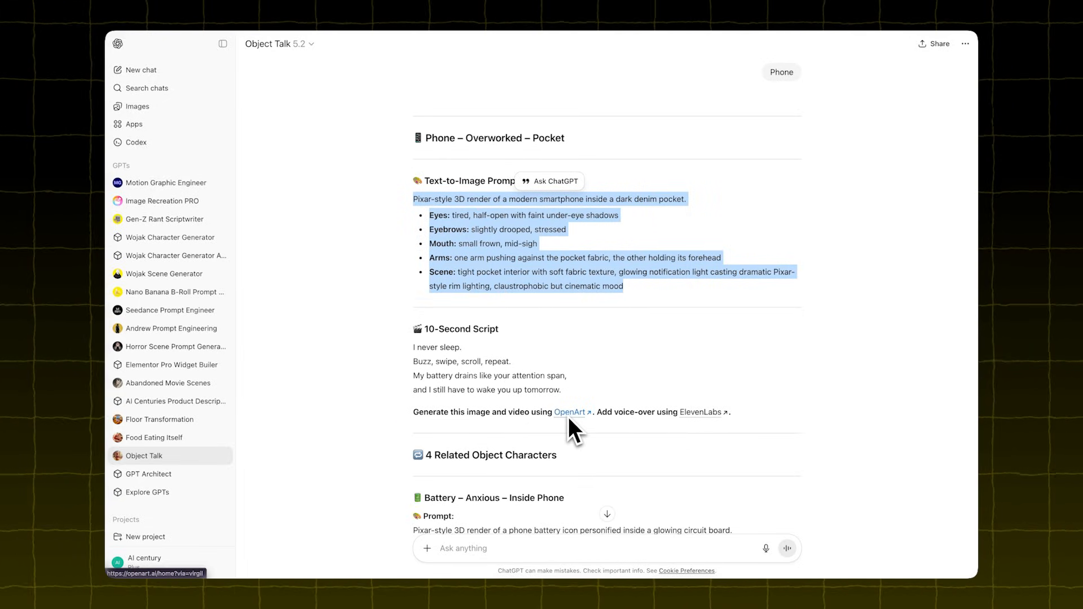
# Create images in OpenArt from the pasted phone prompt at Mobile (9:16) size
pyautogui.click(571, 413)
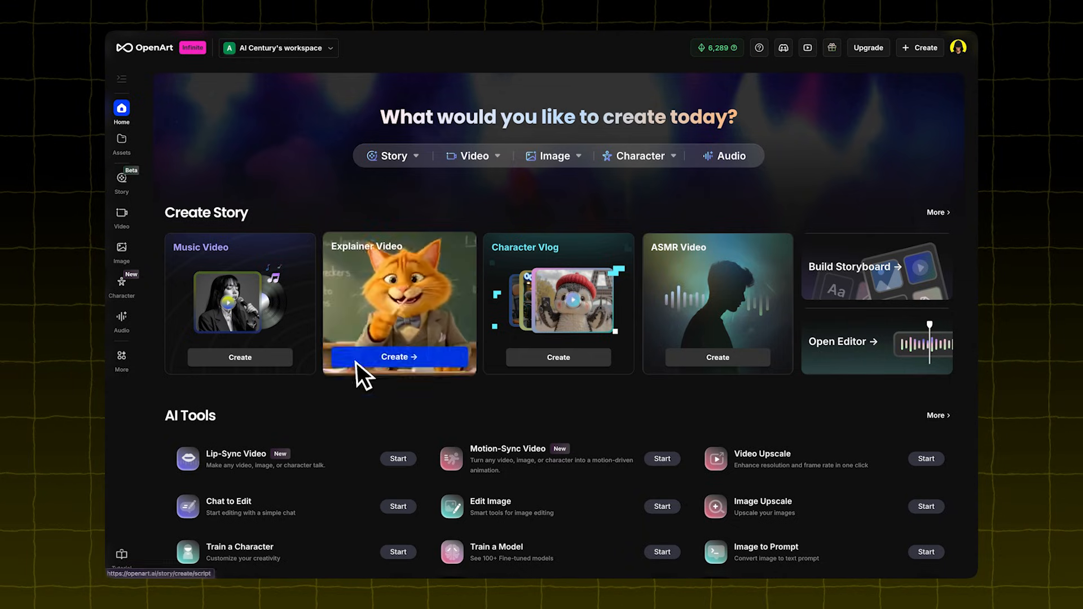
pyautogui.moveTo(121, 252)
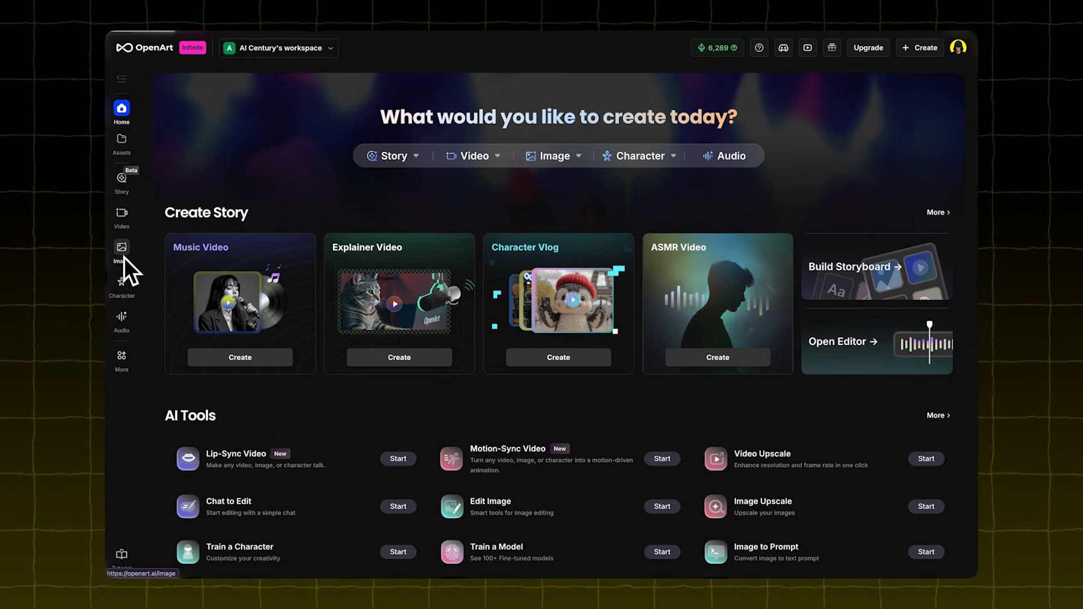
pyautogui.click(122, 247)
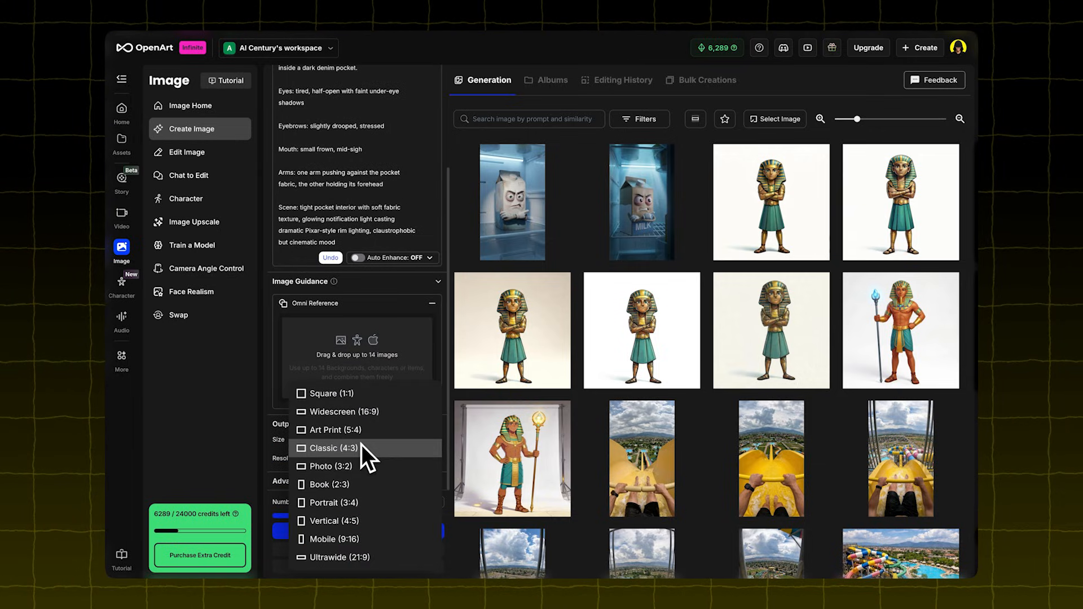
pyautogui.click(334, 539)
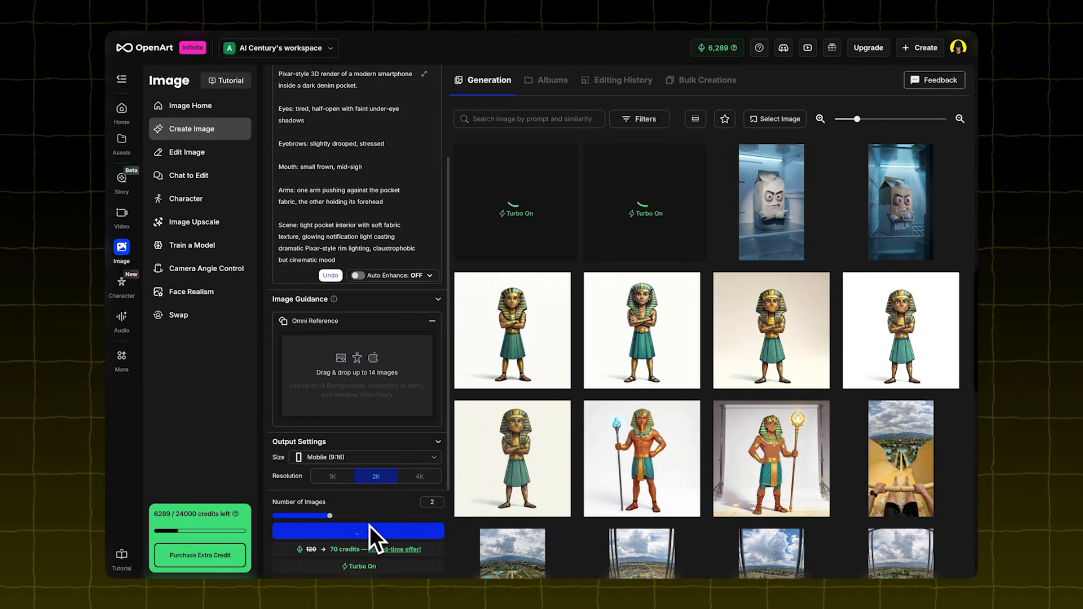
pyautogui.click(358, 530)
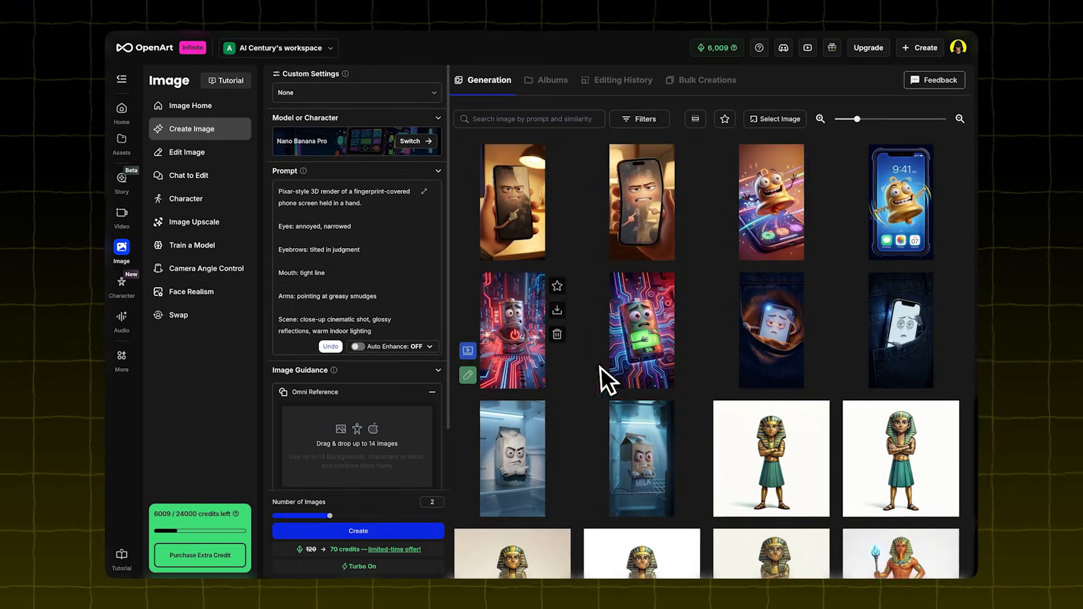
# Page through the generated phone and notification bell character renders in the viewer
pyautogui.click(511, 201)
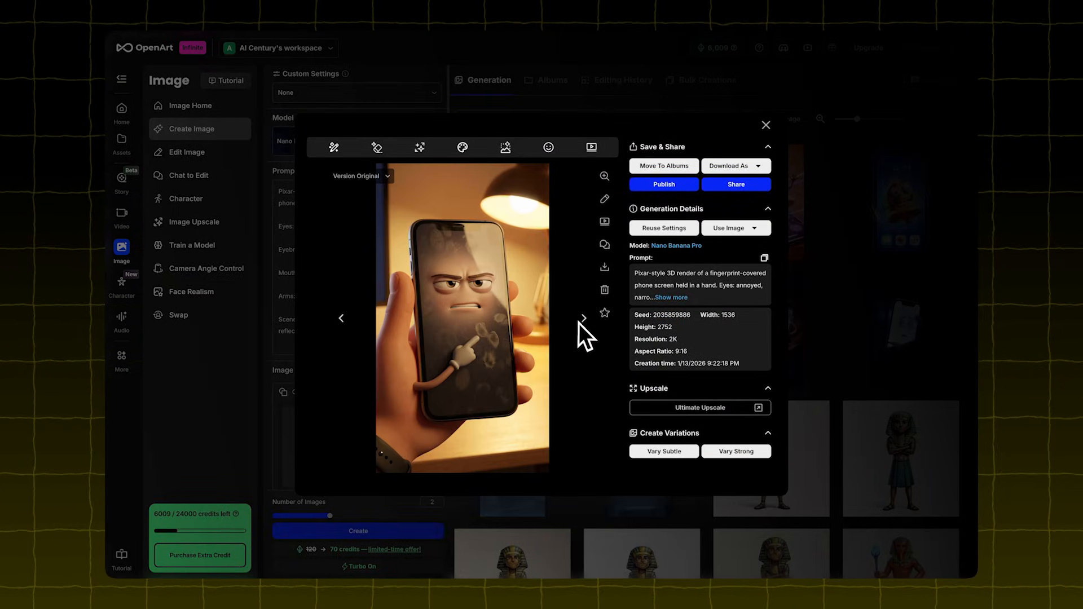
pyautogui.click(584, 318)
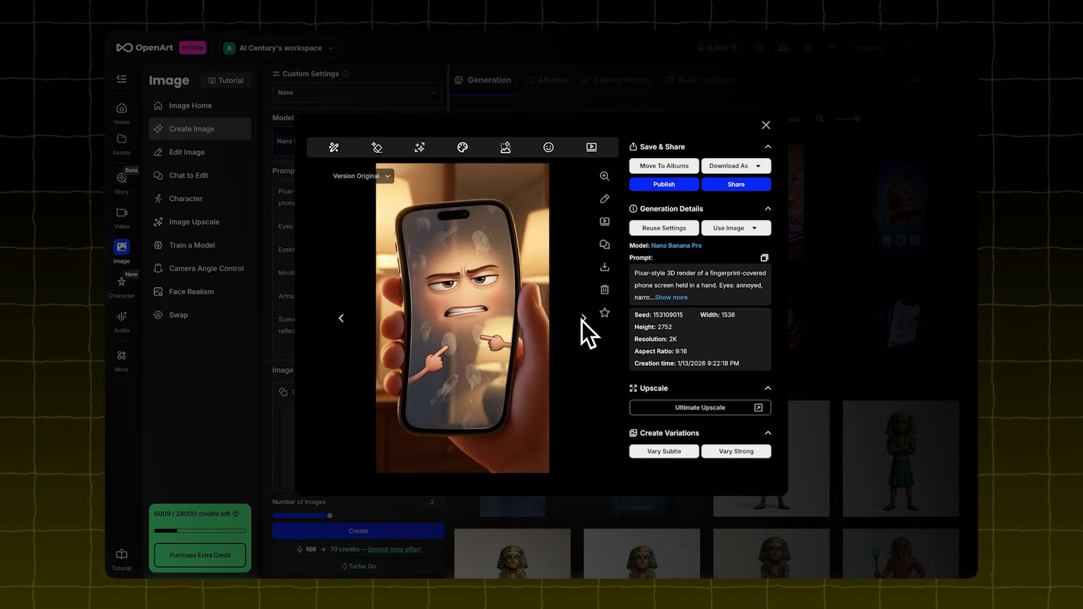
pyautogui.click(341, 318)
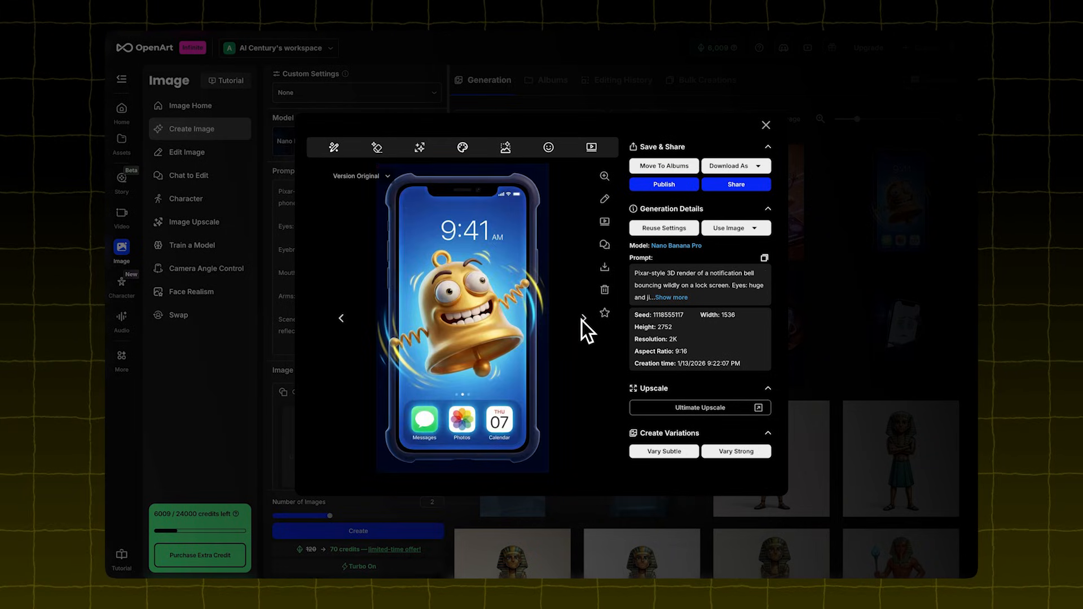
pyautogui.click(341, 318)
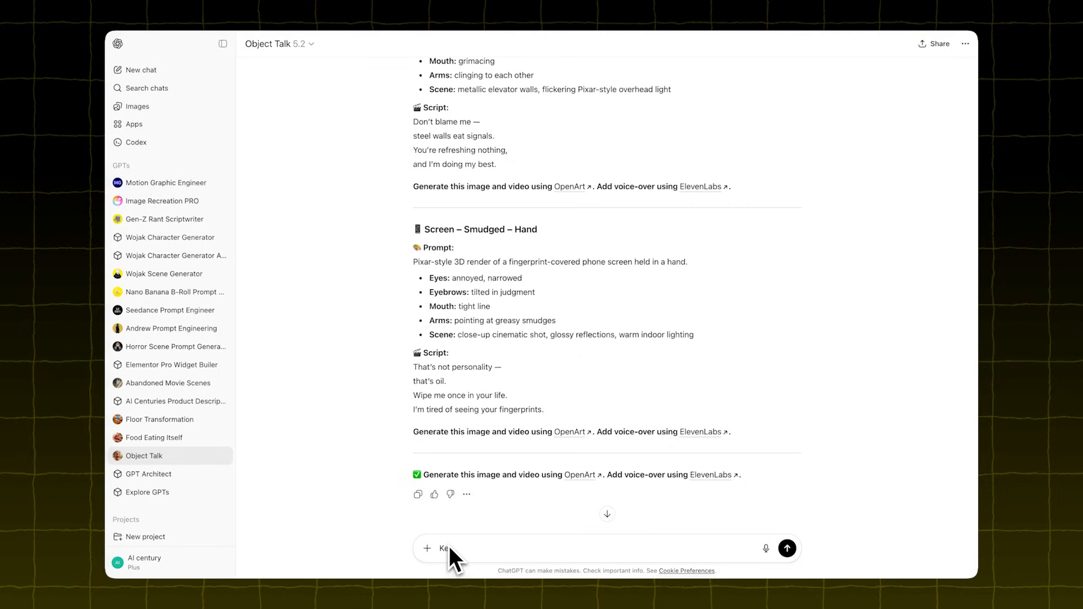
# Request Ketchup characters from Object Talk and copy the Milk Carton's 10-second script
pyautogui.click(786, 548)
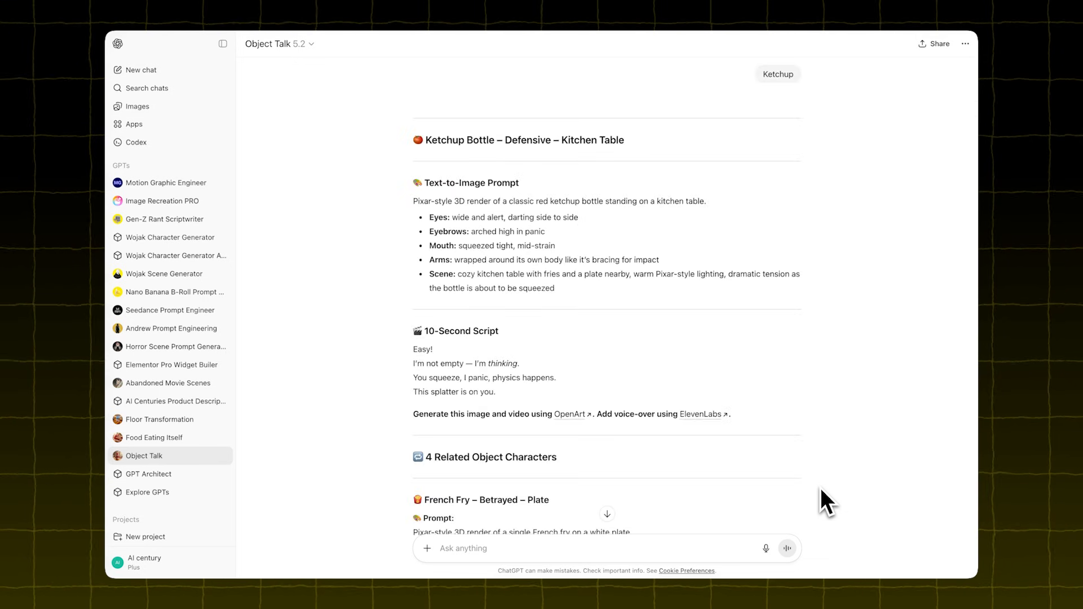
pyautogui.scroll(-3)
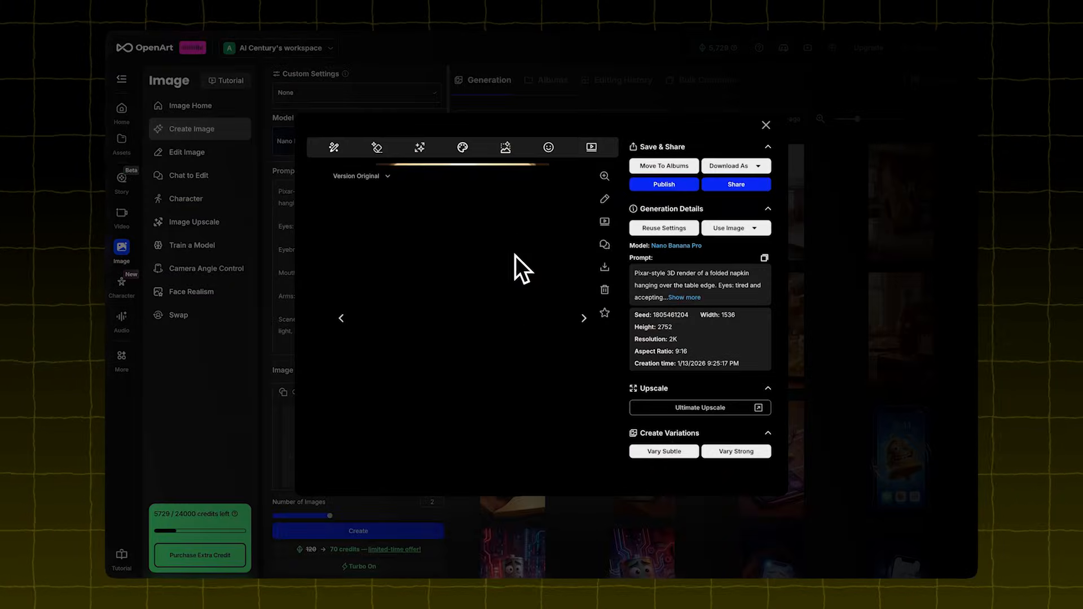
pyautogui.click(583, 318)
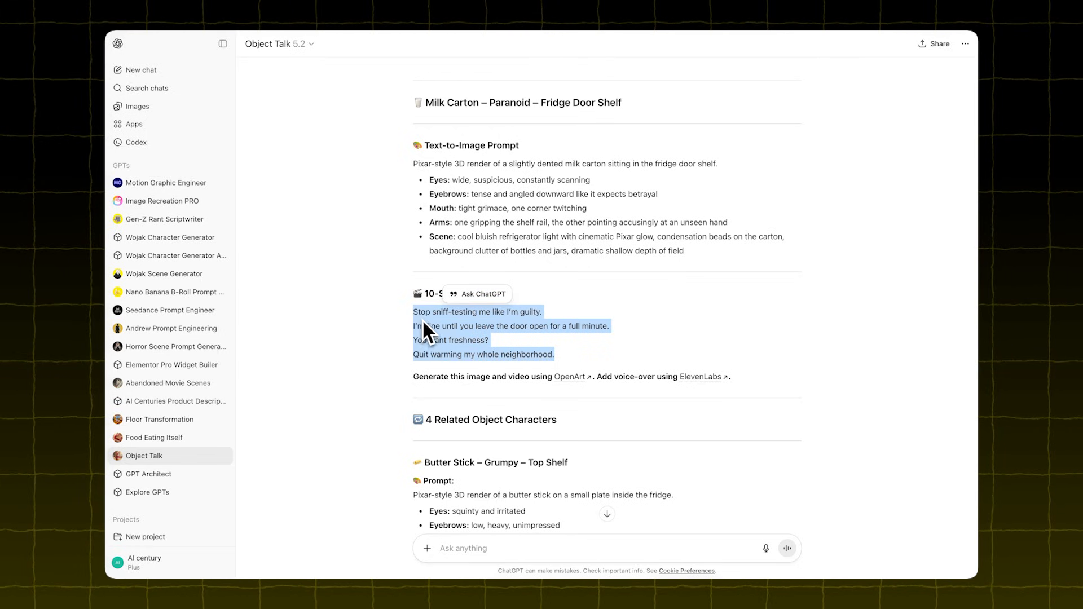
pyautogui.click(573, 377)
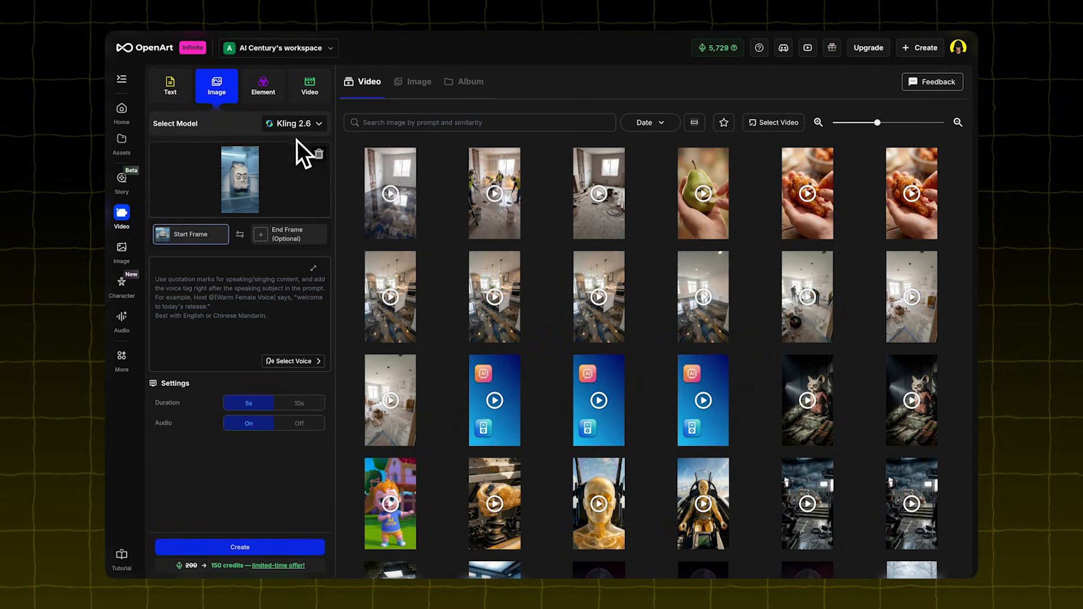
# Prompt the video with 'The cartoon face says' plus the script, set Duration 10s, and create it
pyautogui.click(293, 124)
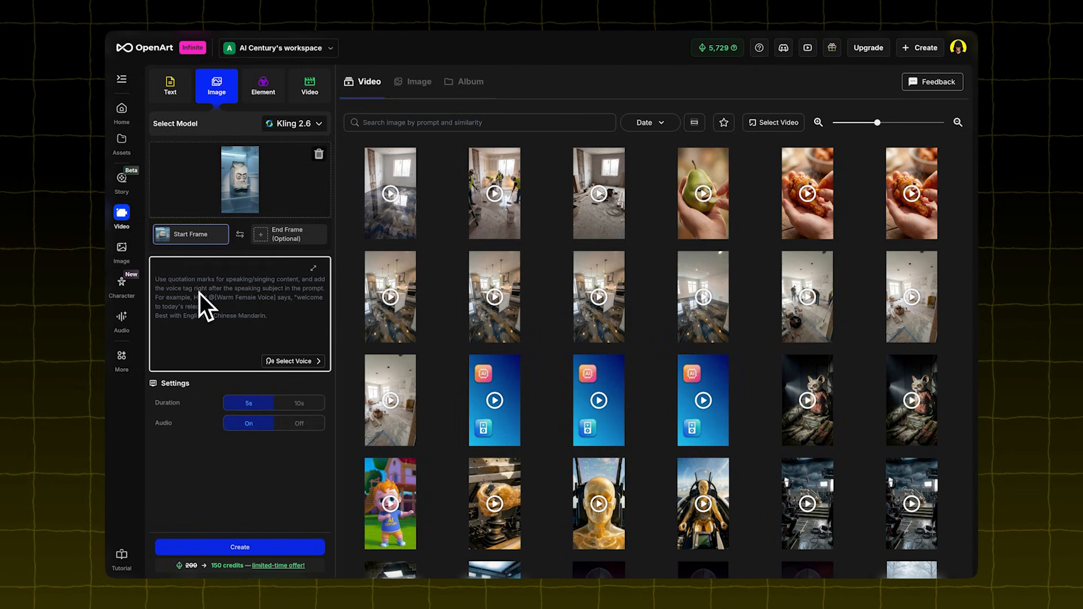
pyautogui.write('The')
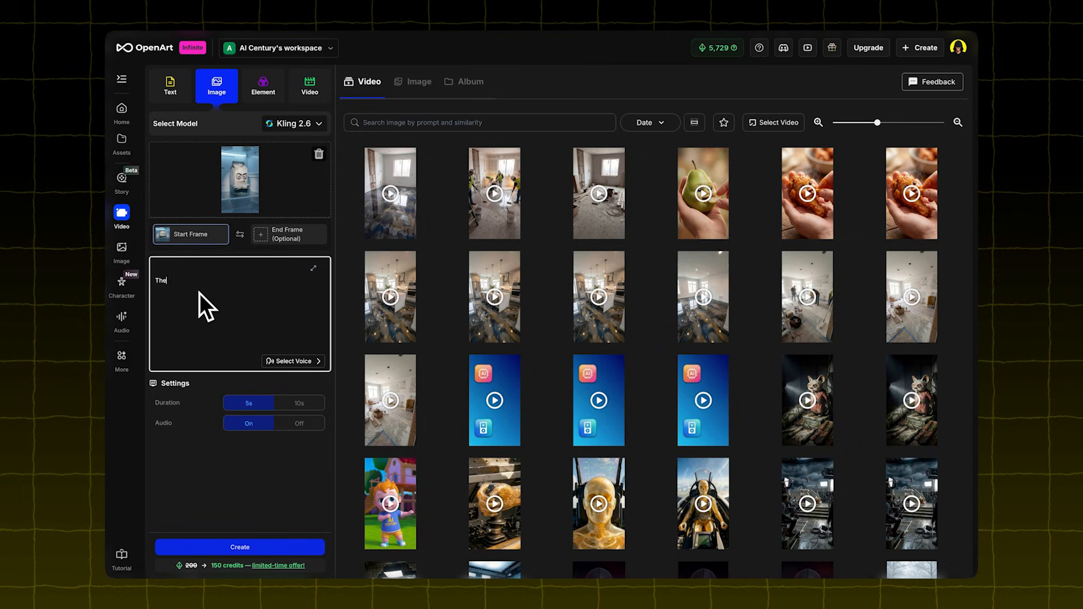
pyautogui.write("cartoon face says: Stop sniff-testing me like I'm guilty.")
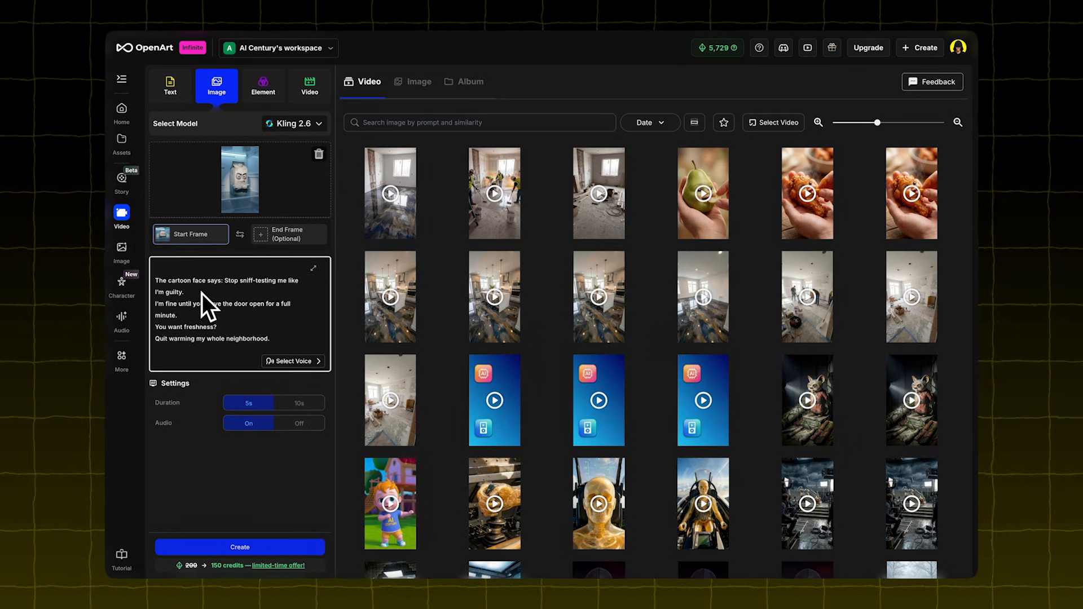
pyautogui.click(298, 403)
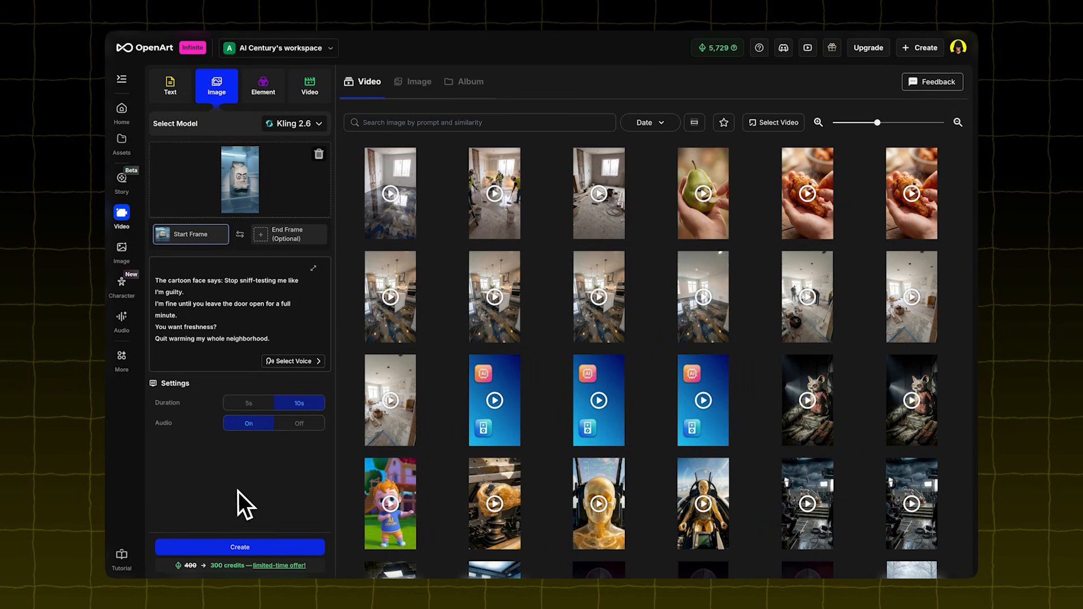
pyautogui.click(240, 547)
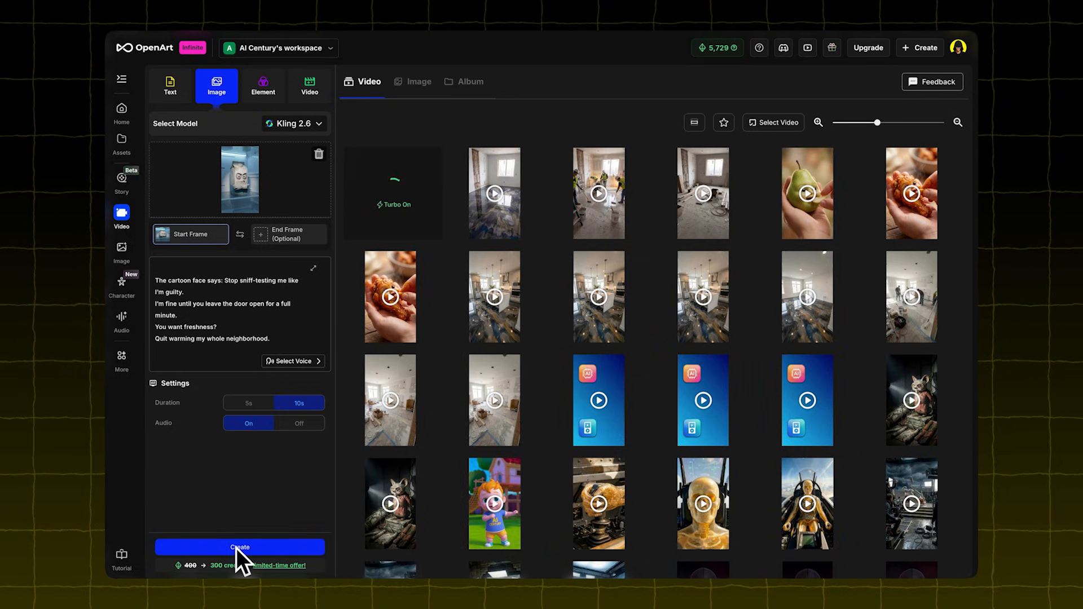